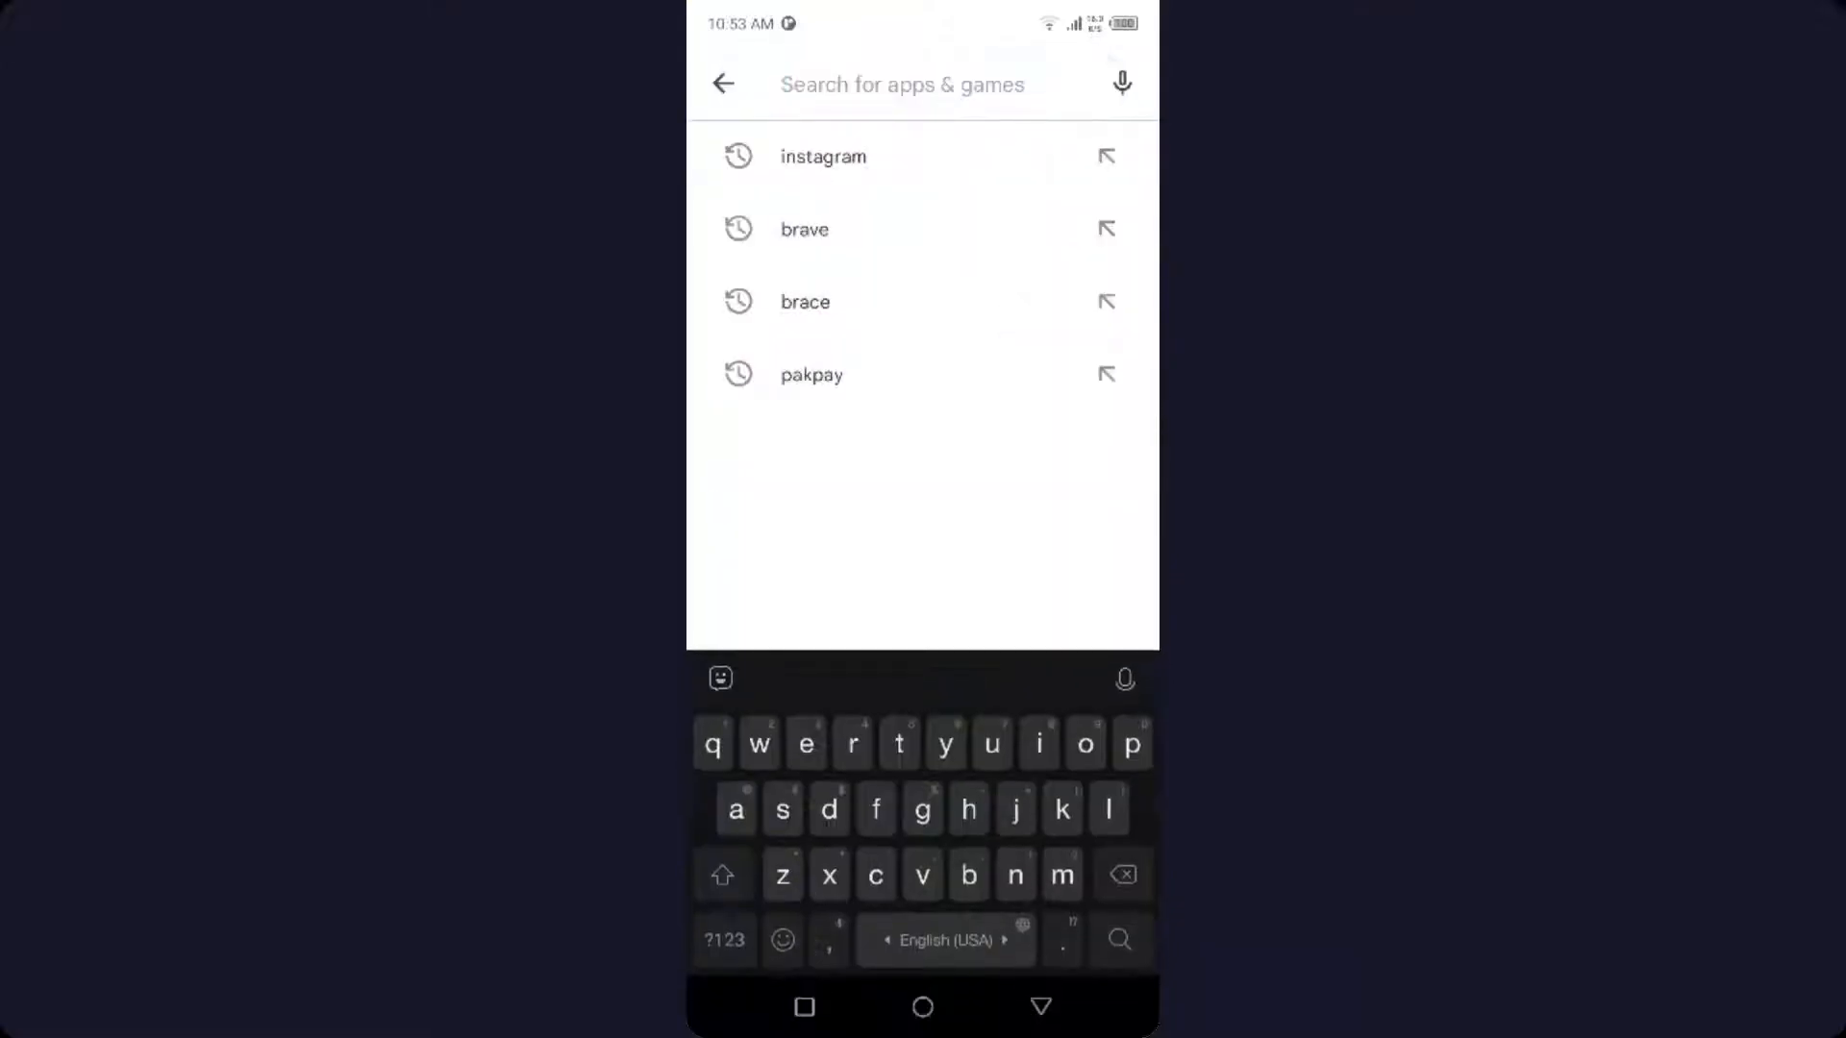
# Look up Instagram from the Play Store's recent searches.
pyautogui.click(821, 156)
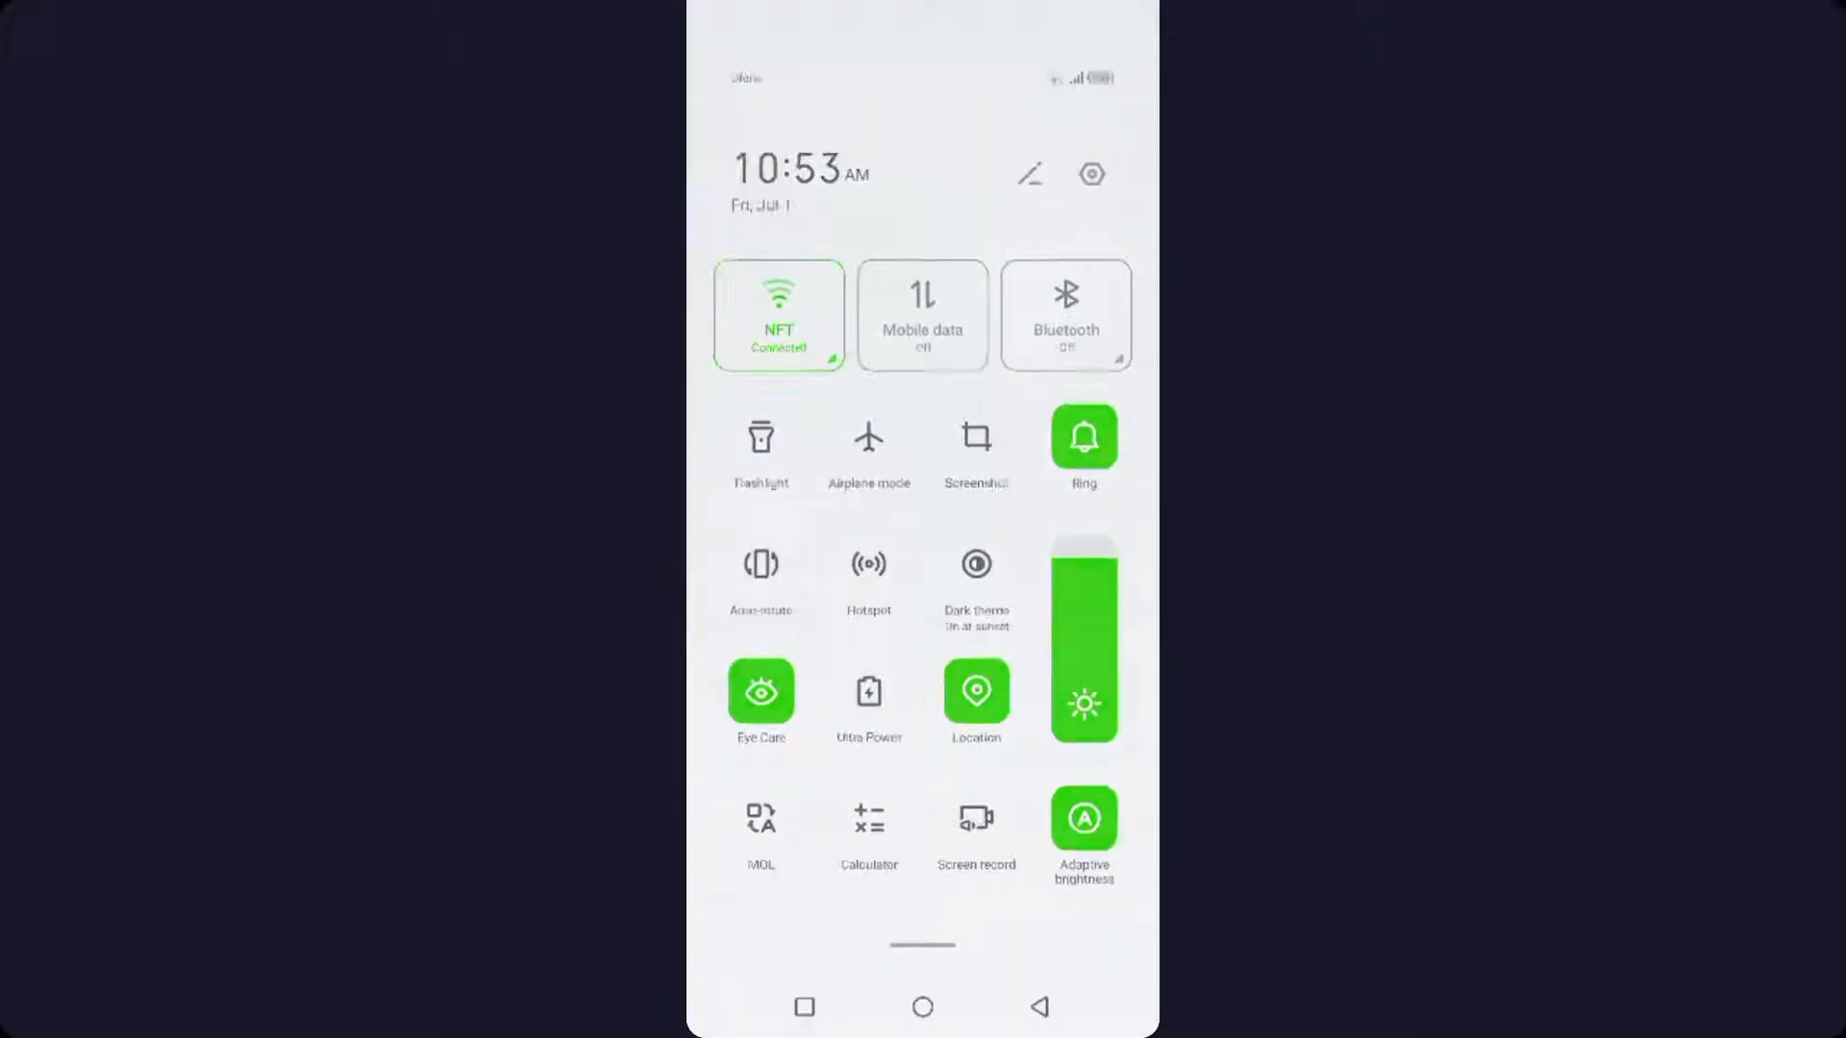
# Reach Settings > App management > App list and filter apps by 'in' to find Instagram.
pyautogui.click(1088, 175)
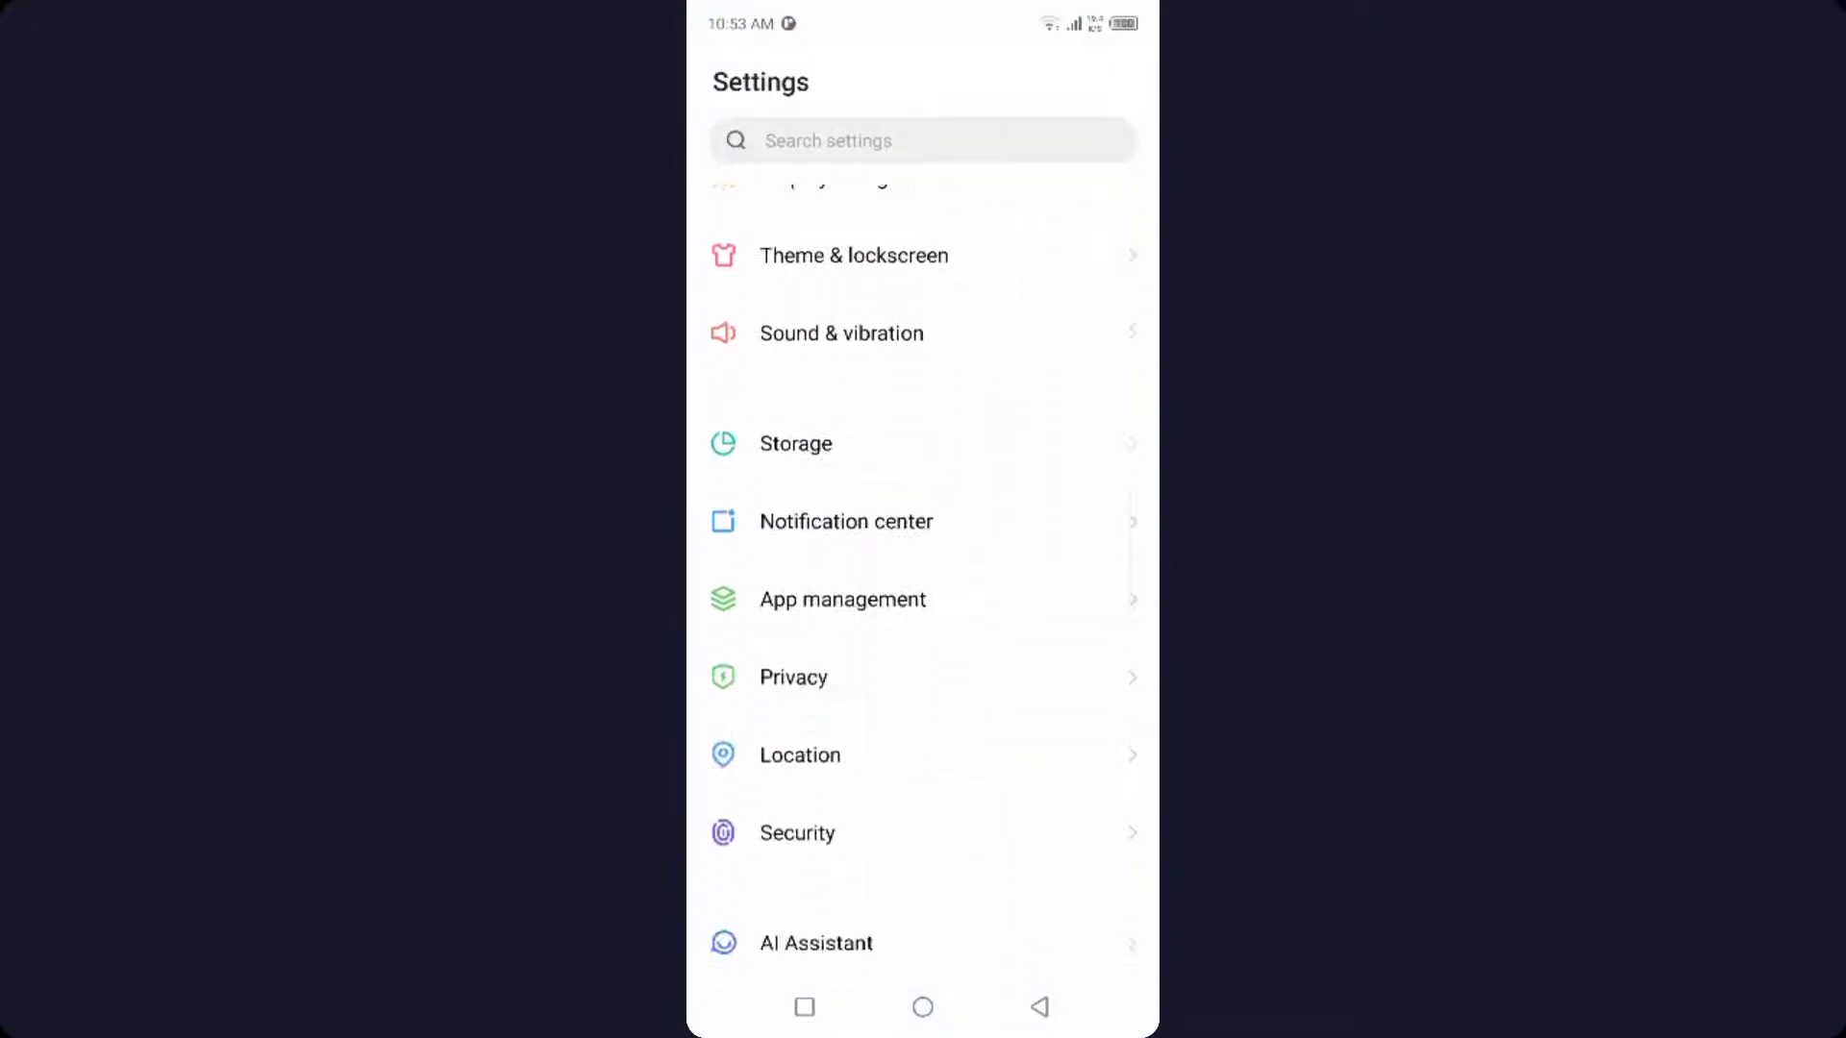
pyautogui.click(842, 600)
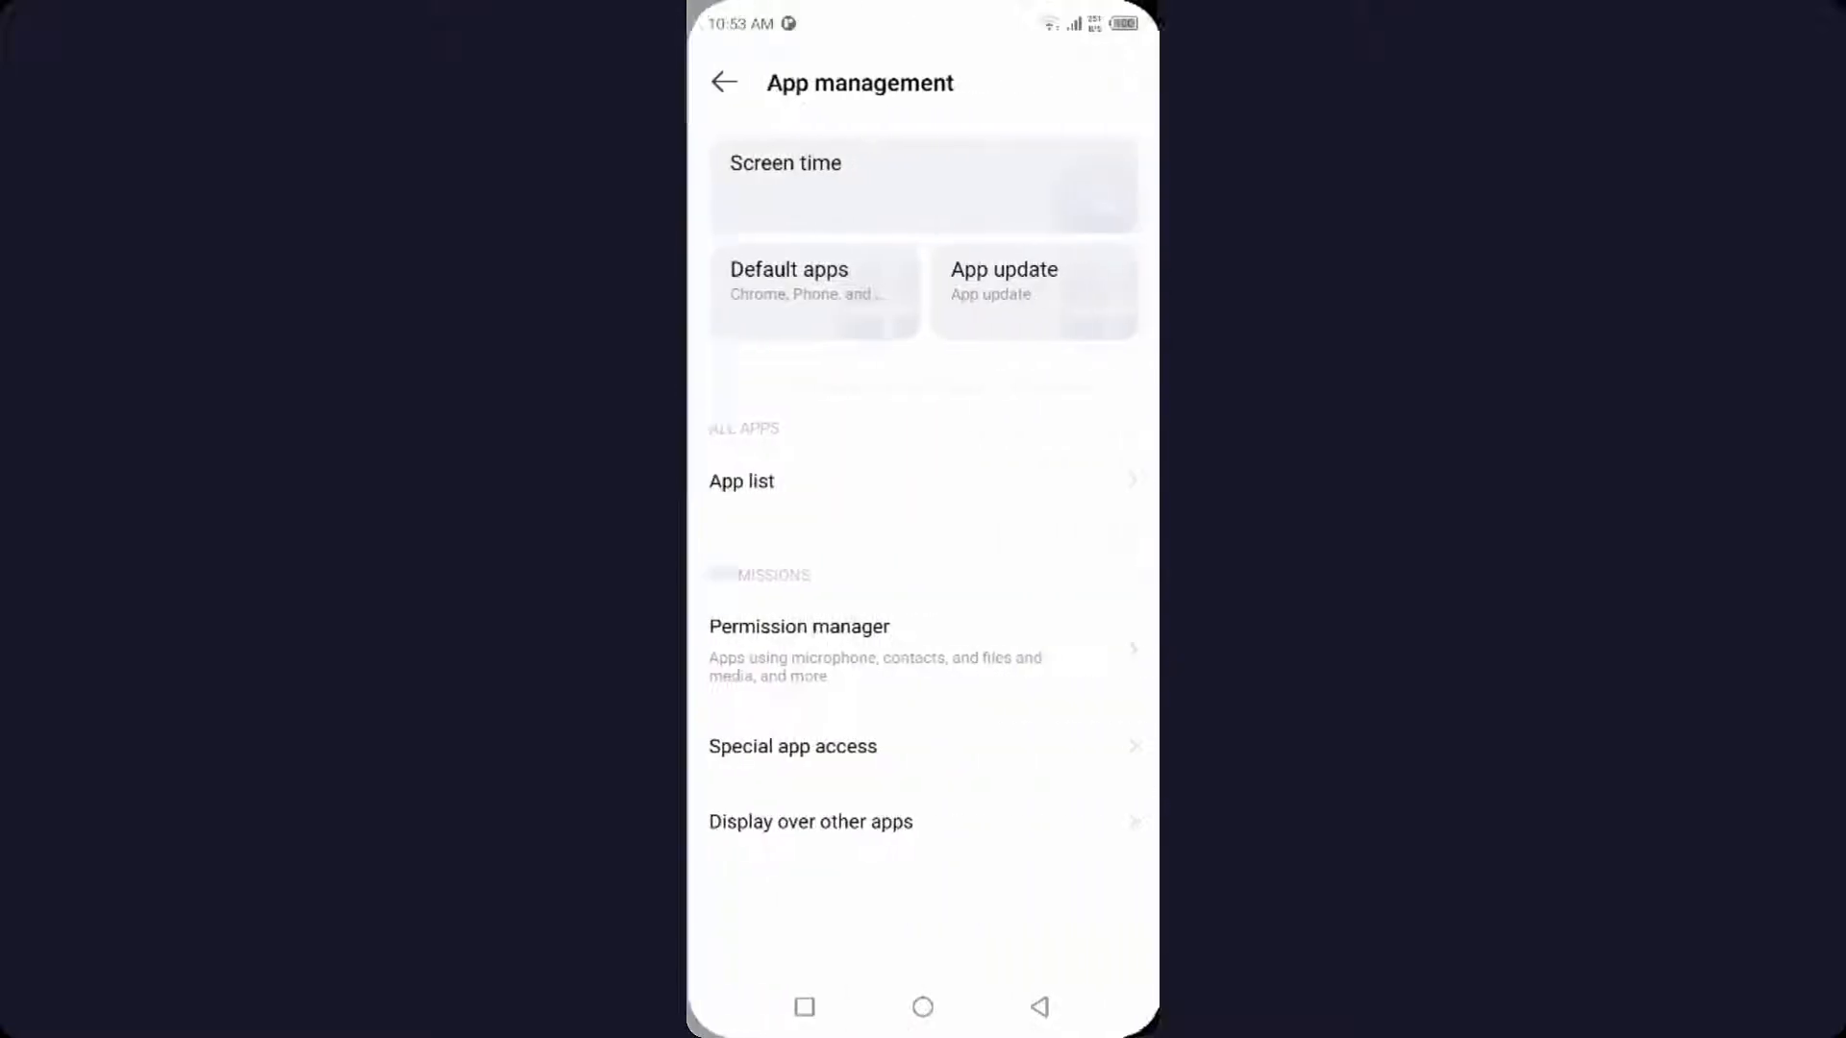
pyautogui.click(742, 481)
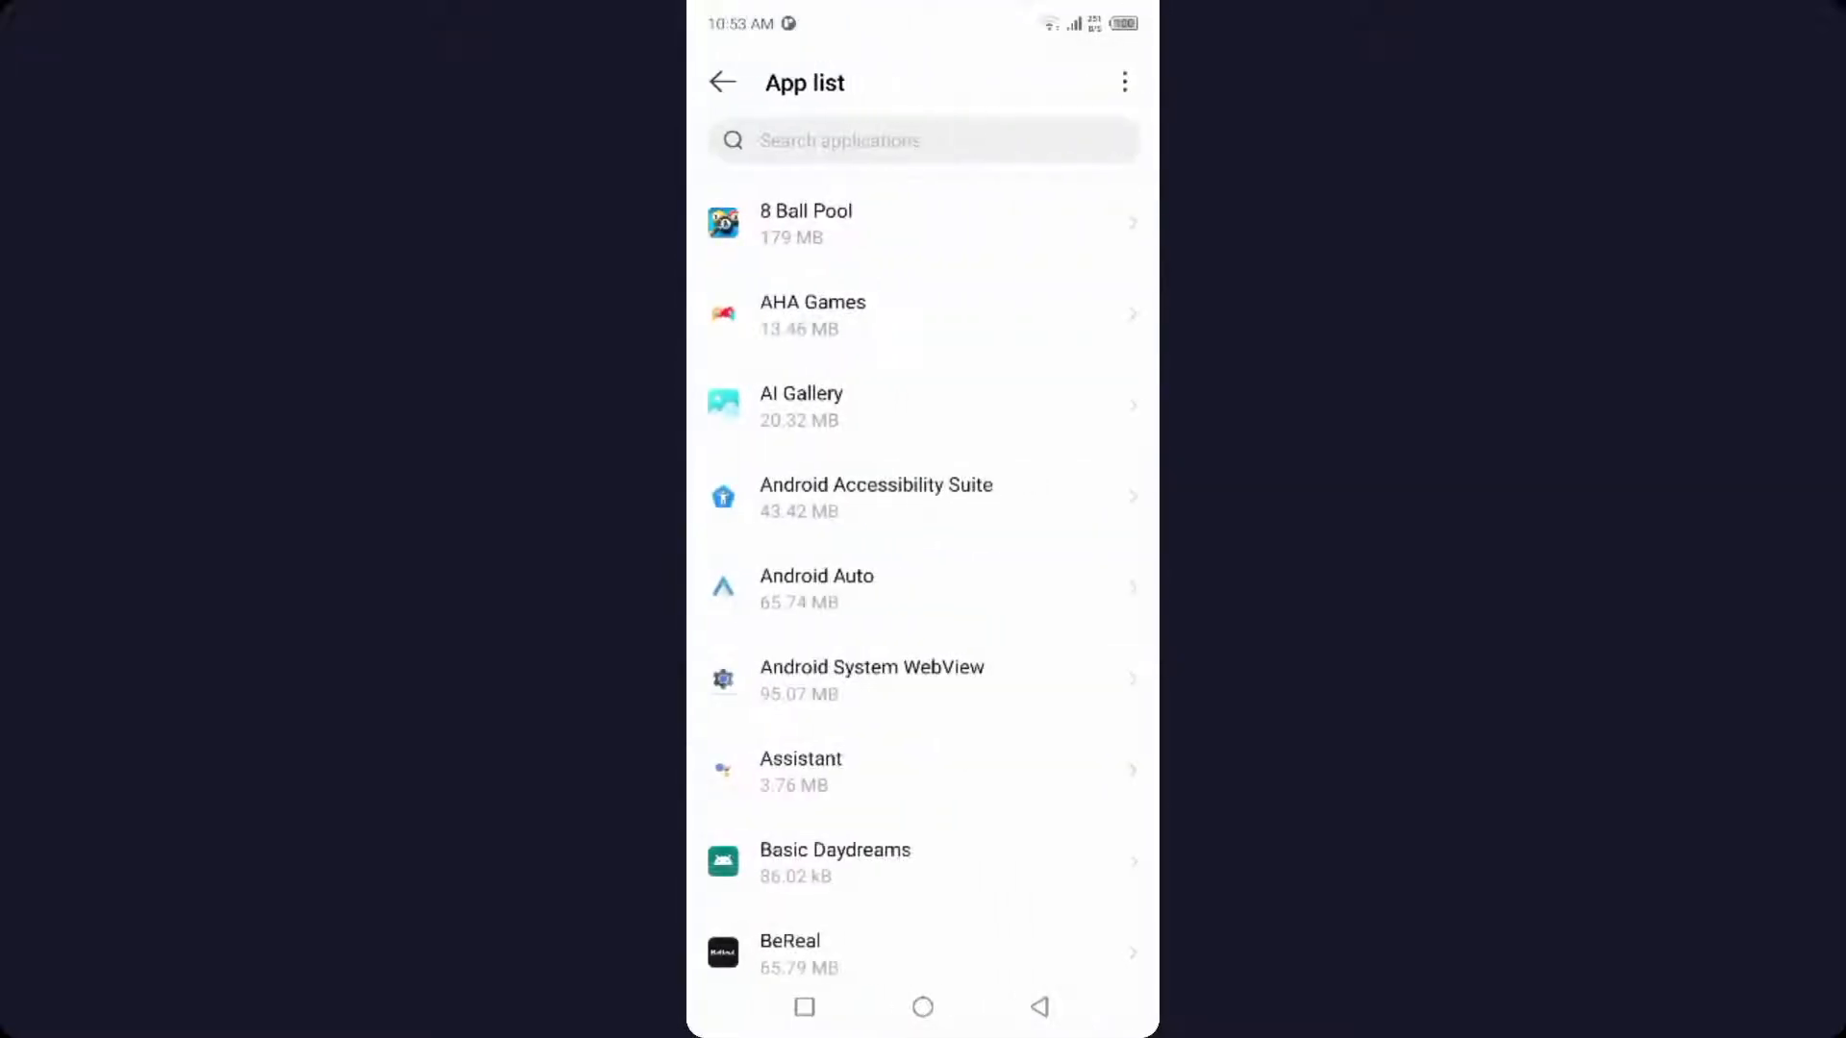
pyautogui.write('in')
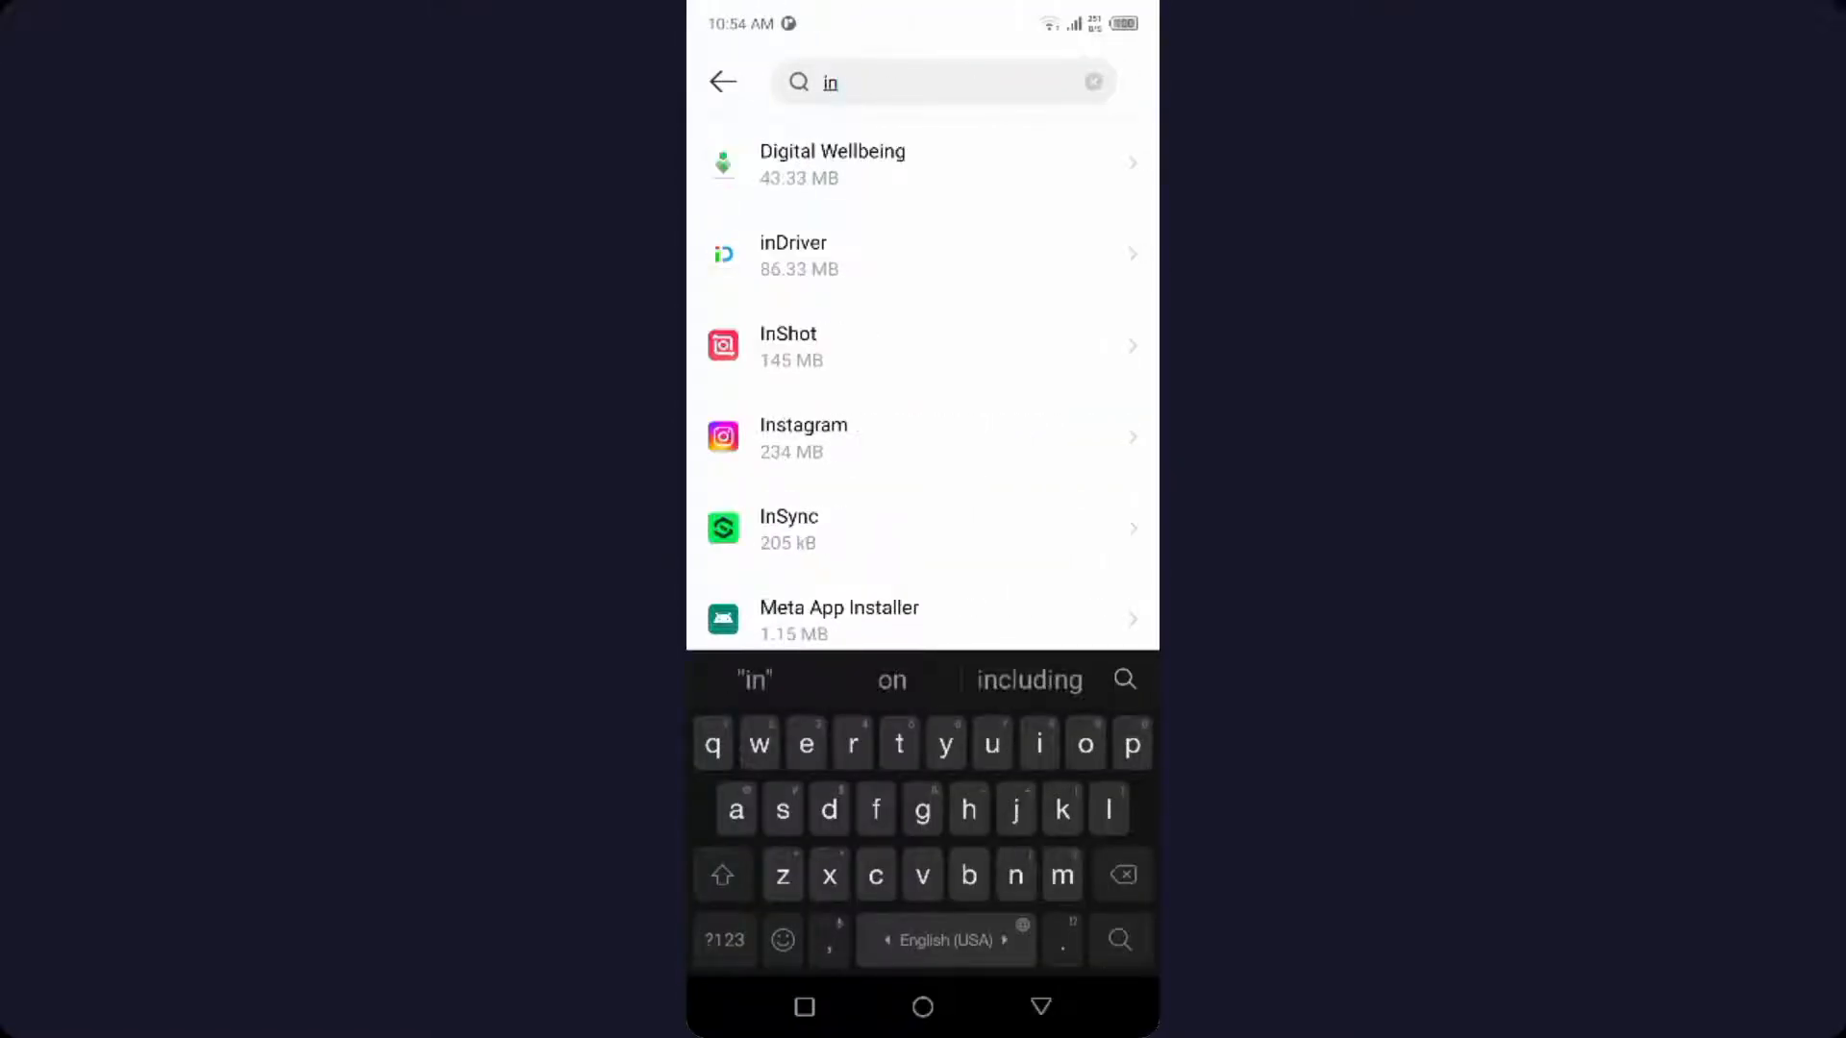
# Review Instagram's Storage & cache usage in its app info, then return to the home screen.
pyautogui.click(804, 437)
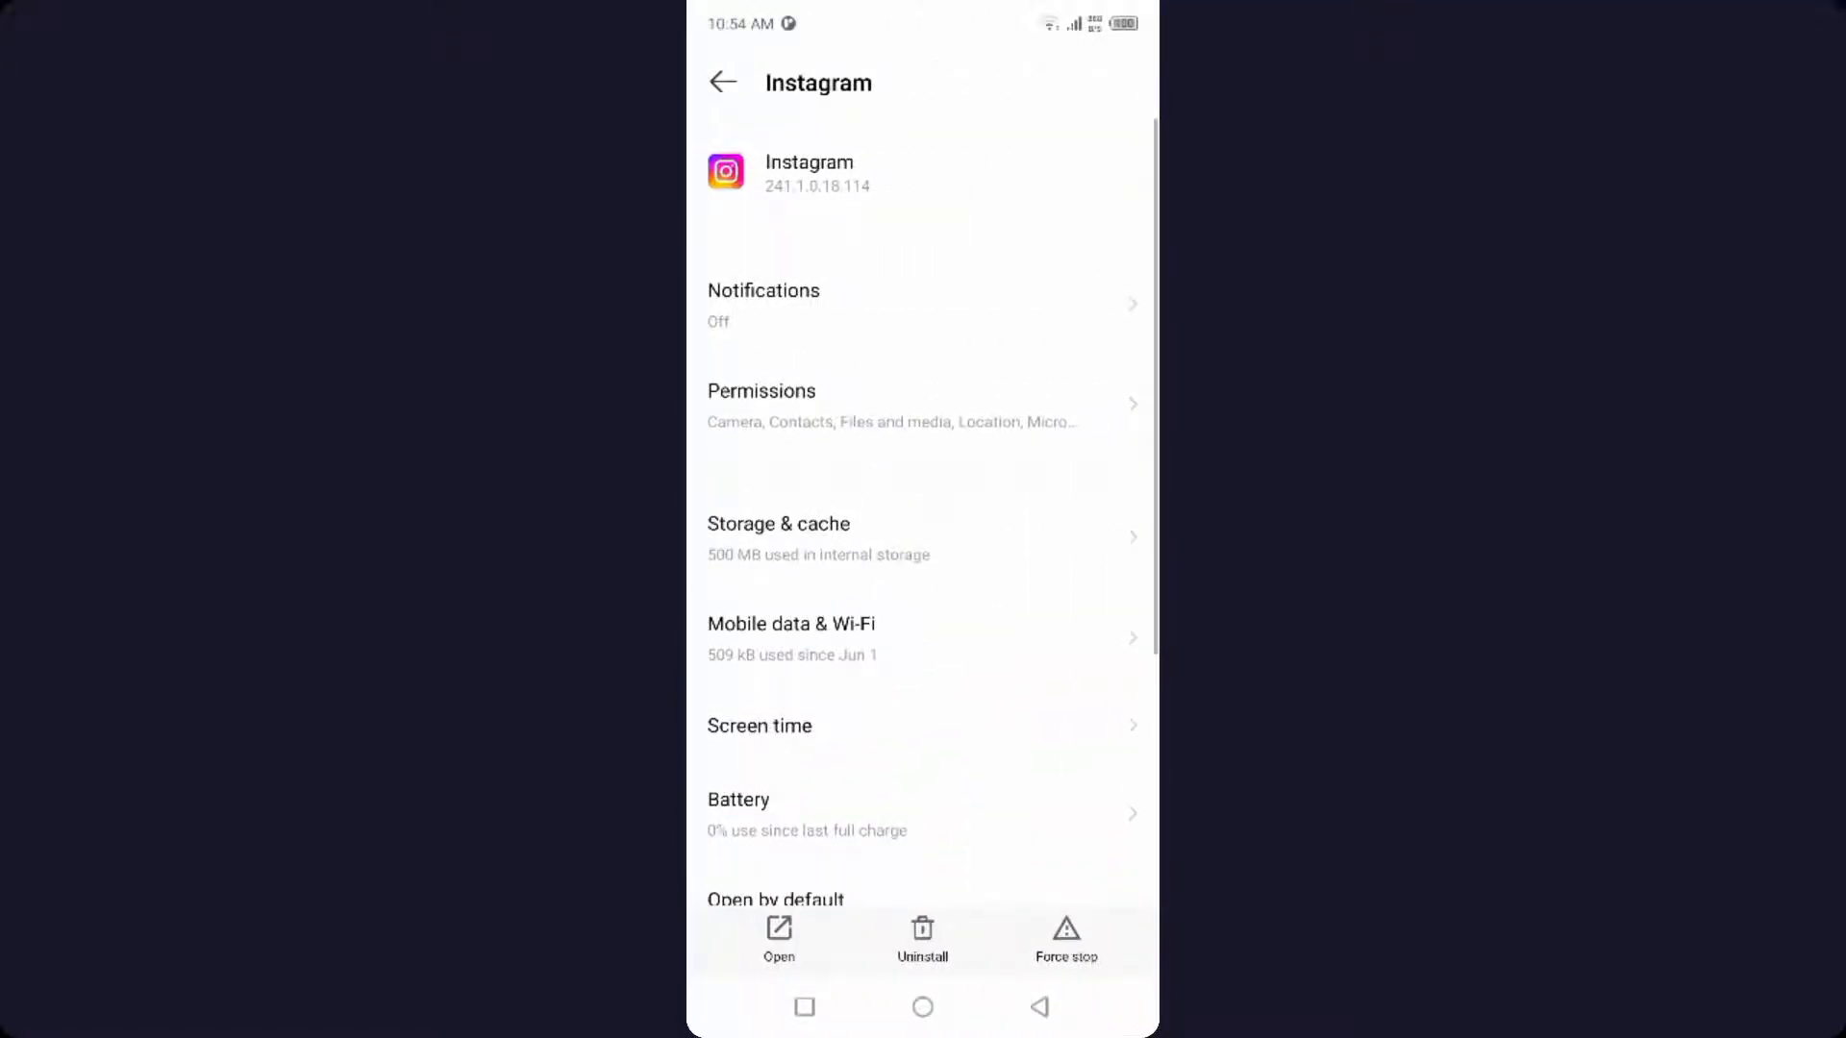
pyautogui.click(779, 537)
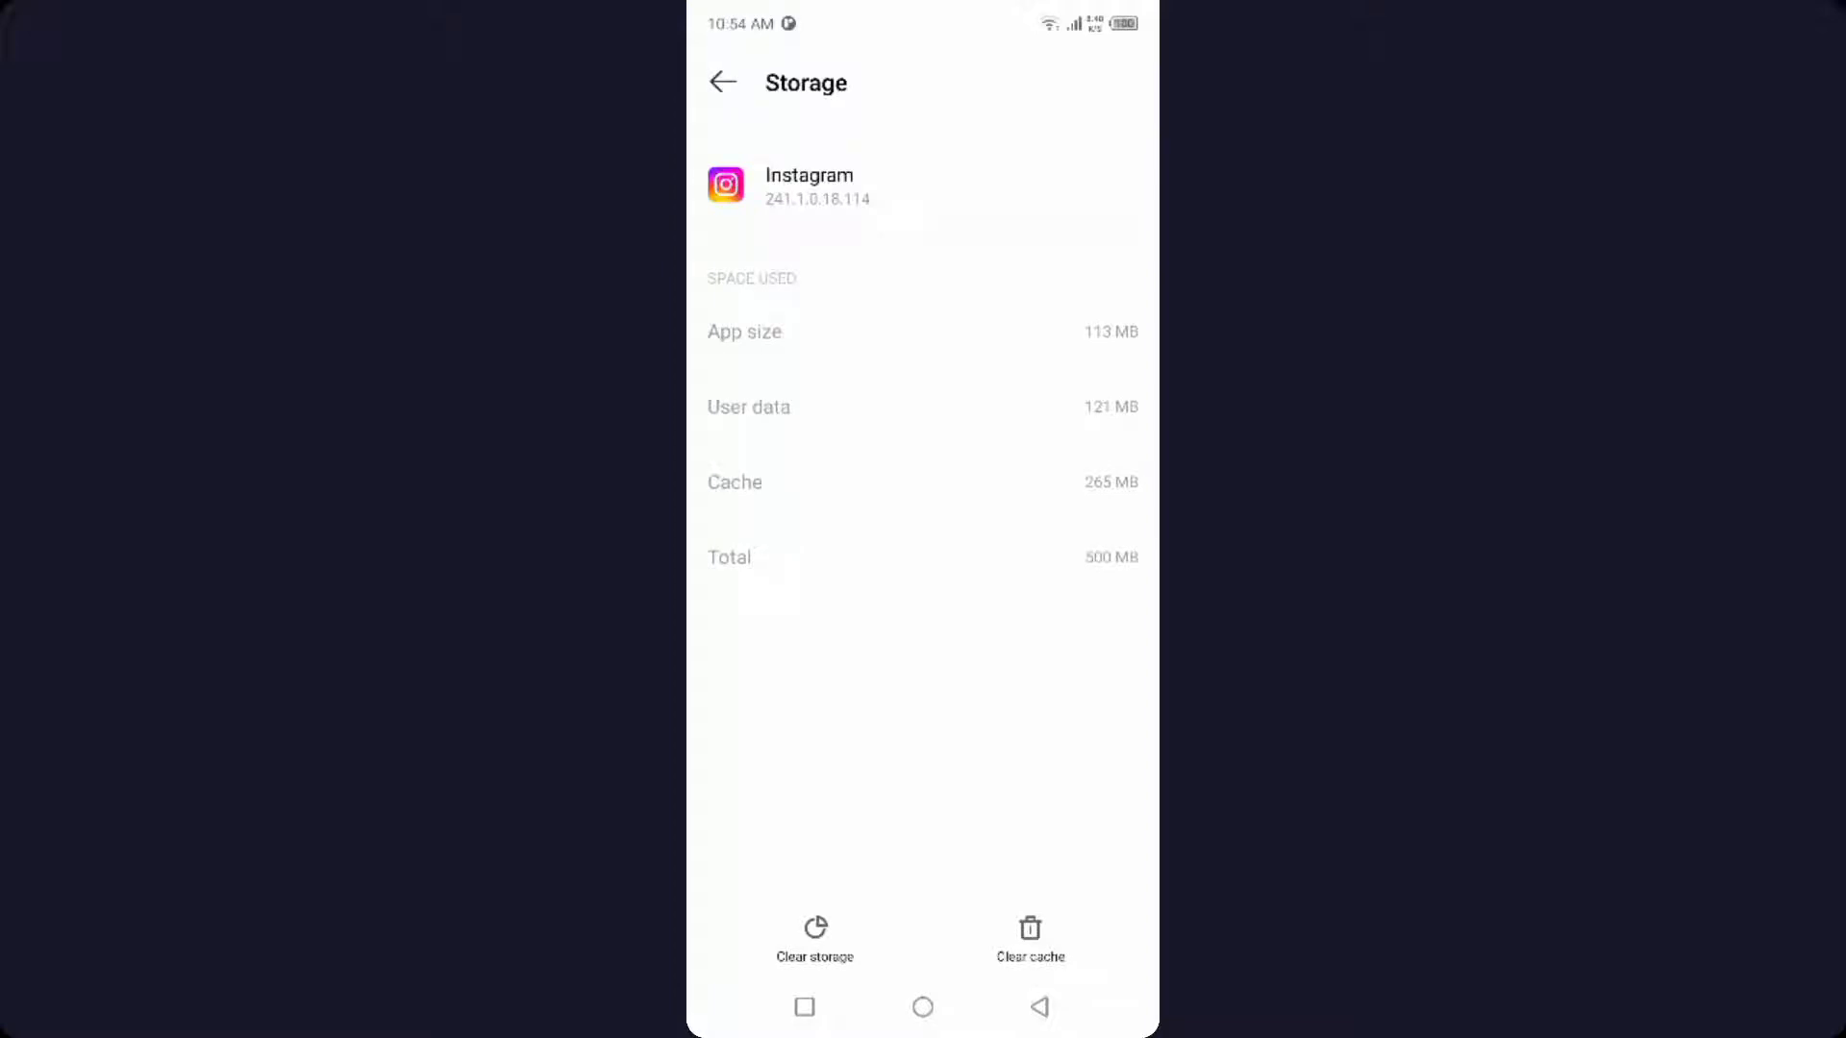
pyautogui.click(721, 83)
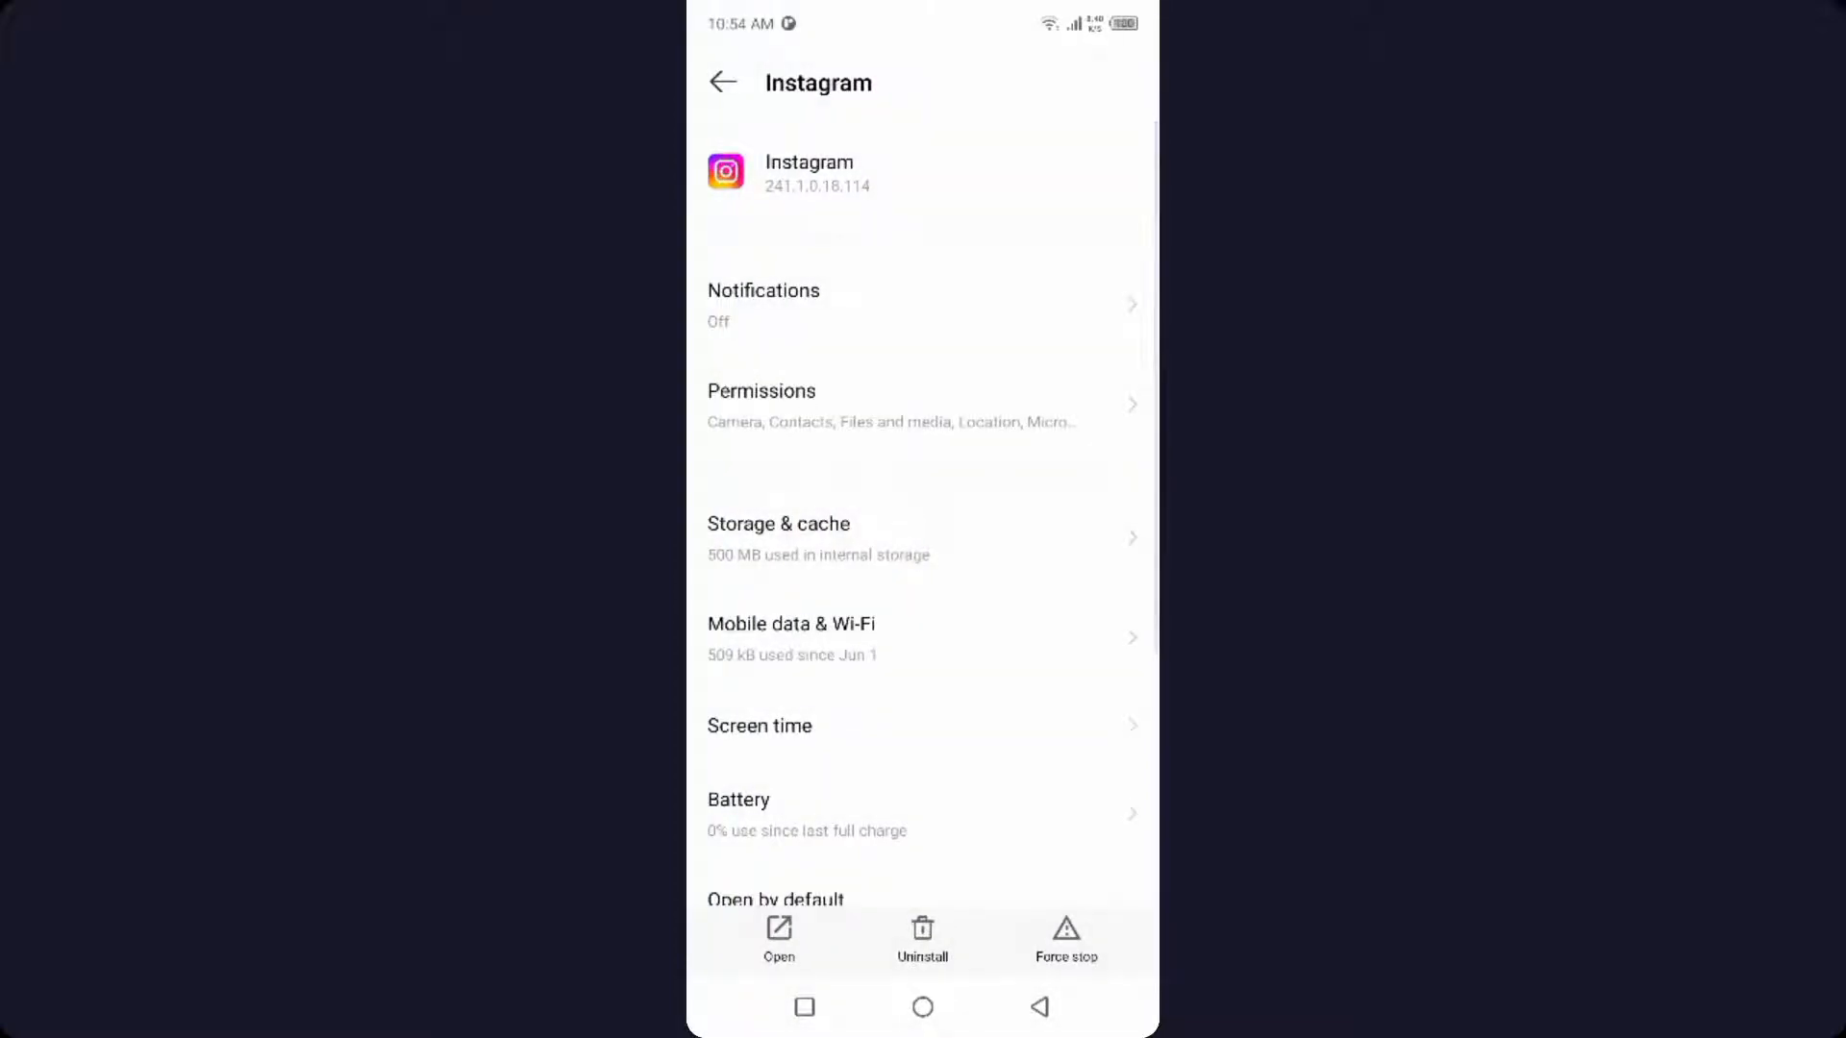
pyautogui.click(761, 390)
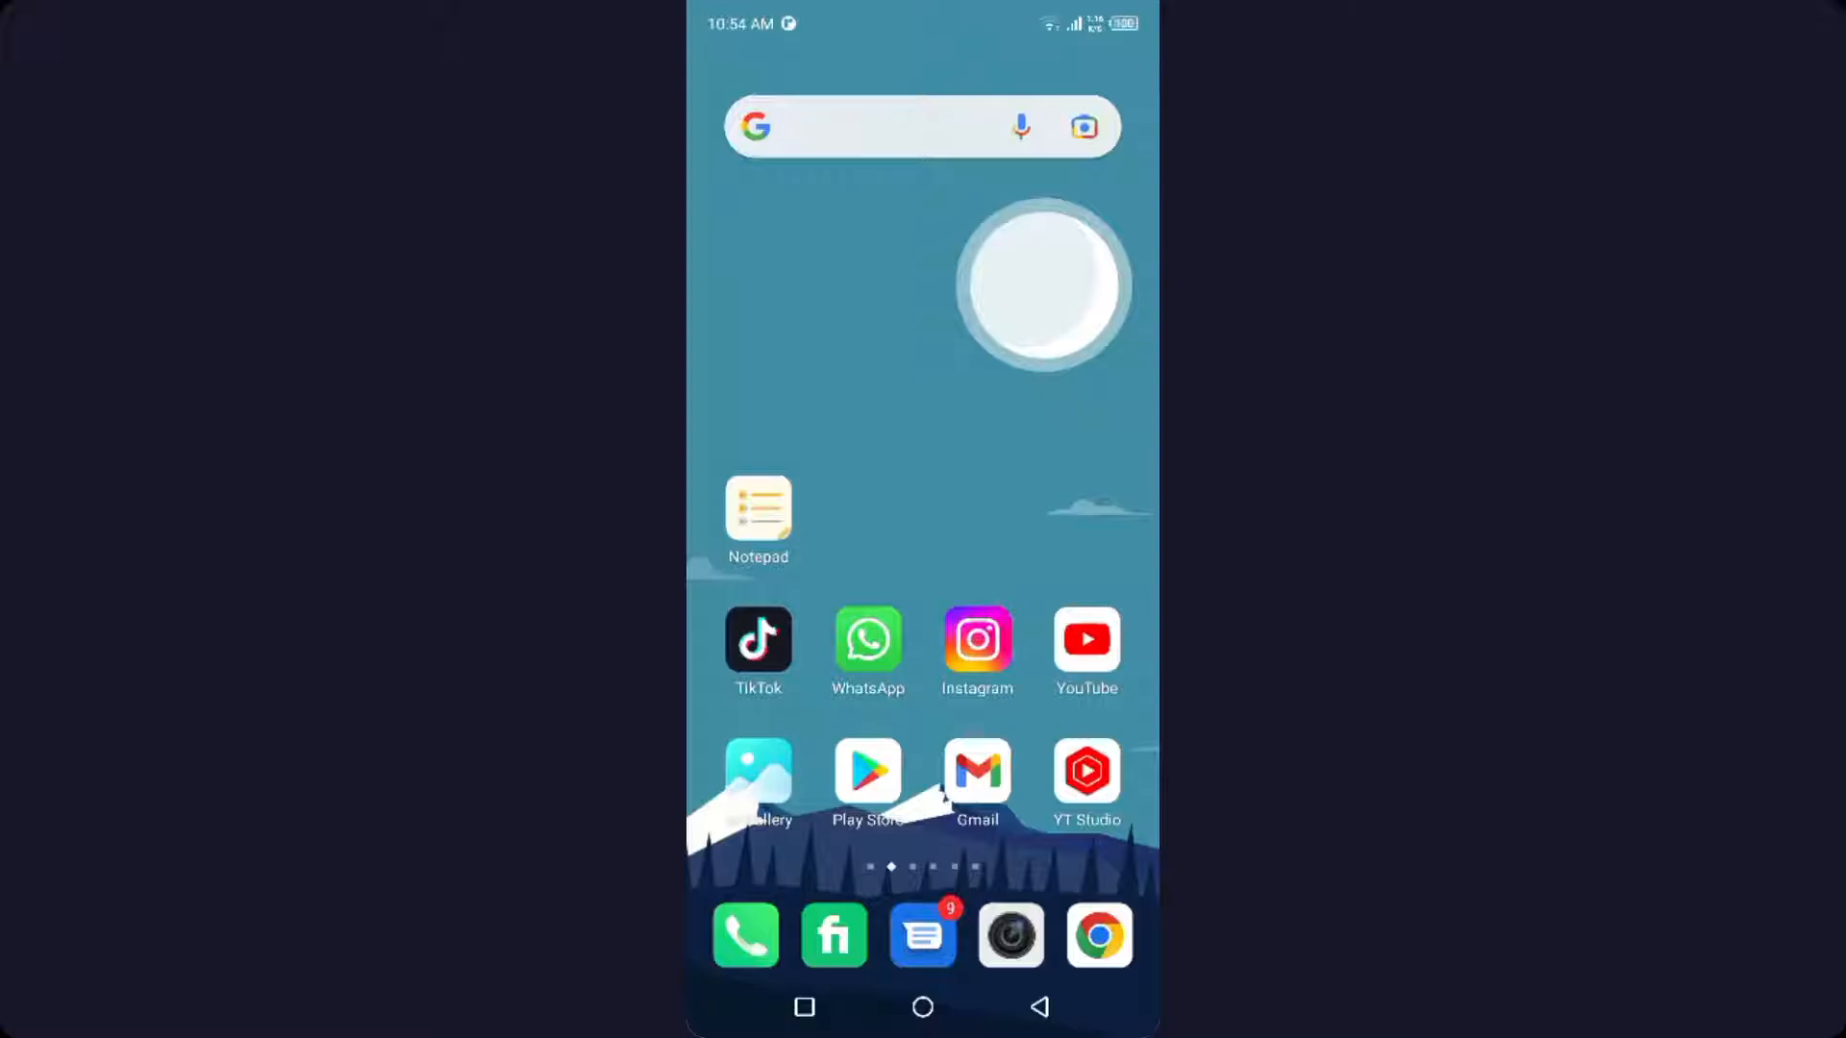
# Launch Instagram and start a new story with the story camera.
pyautogui.click(977, 642)
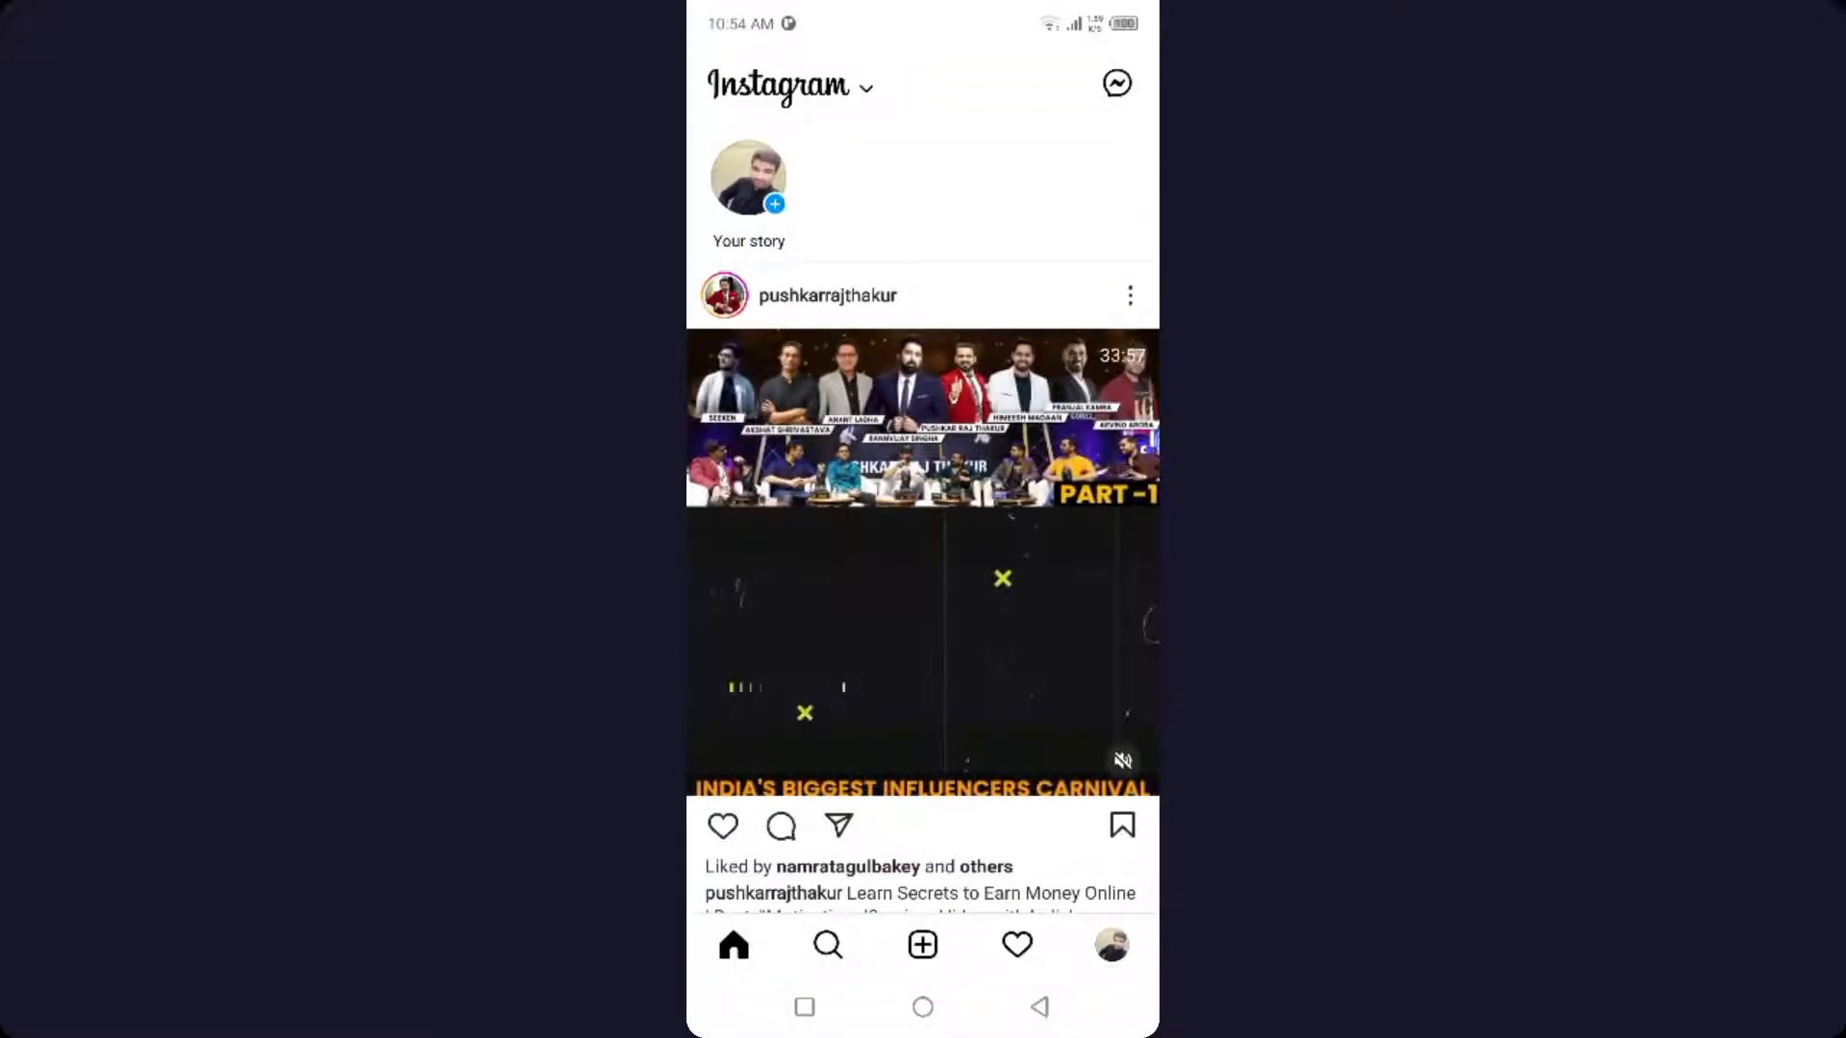
pyautogui.click(747, 177)
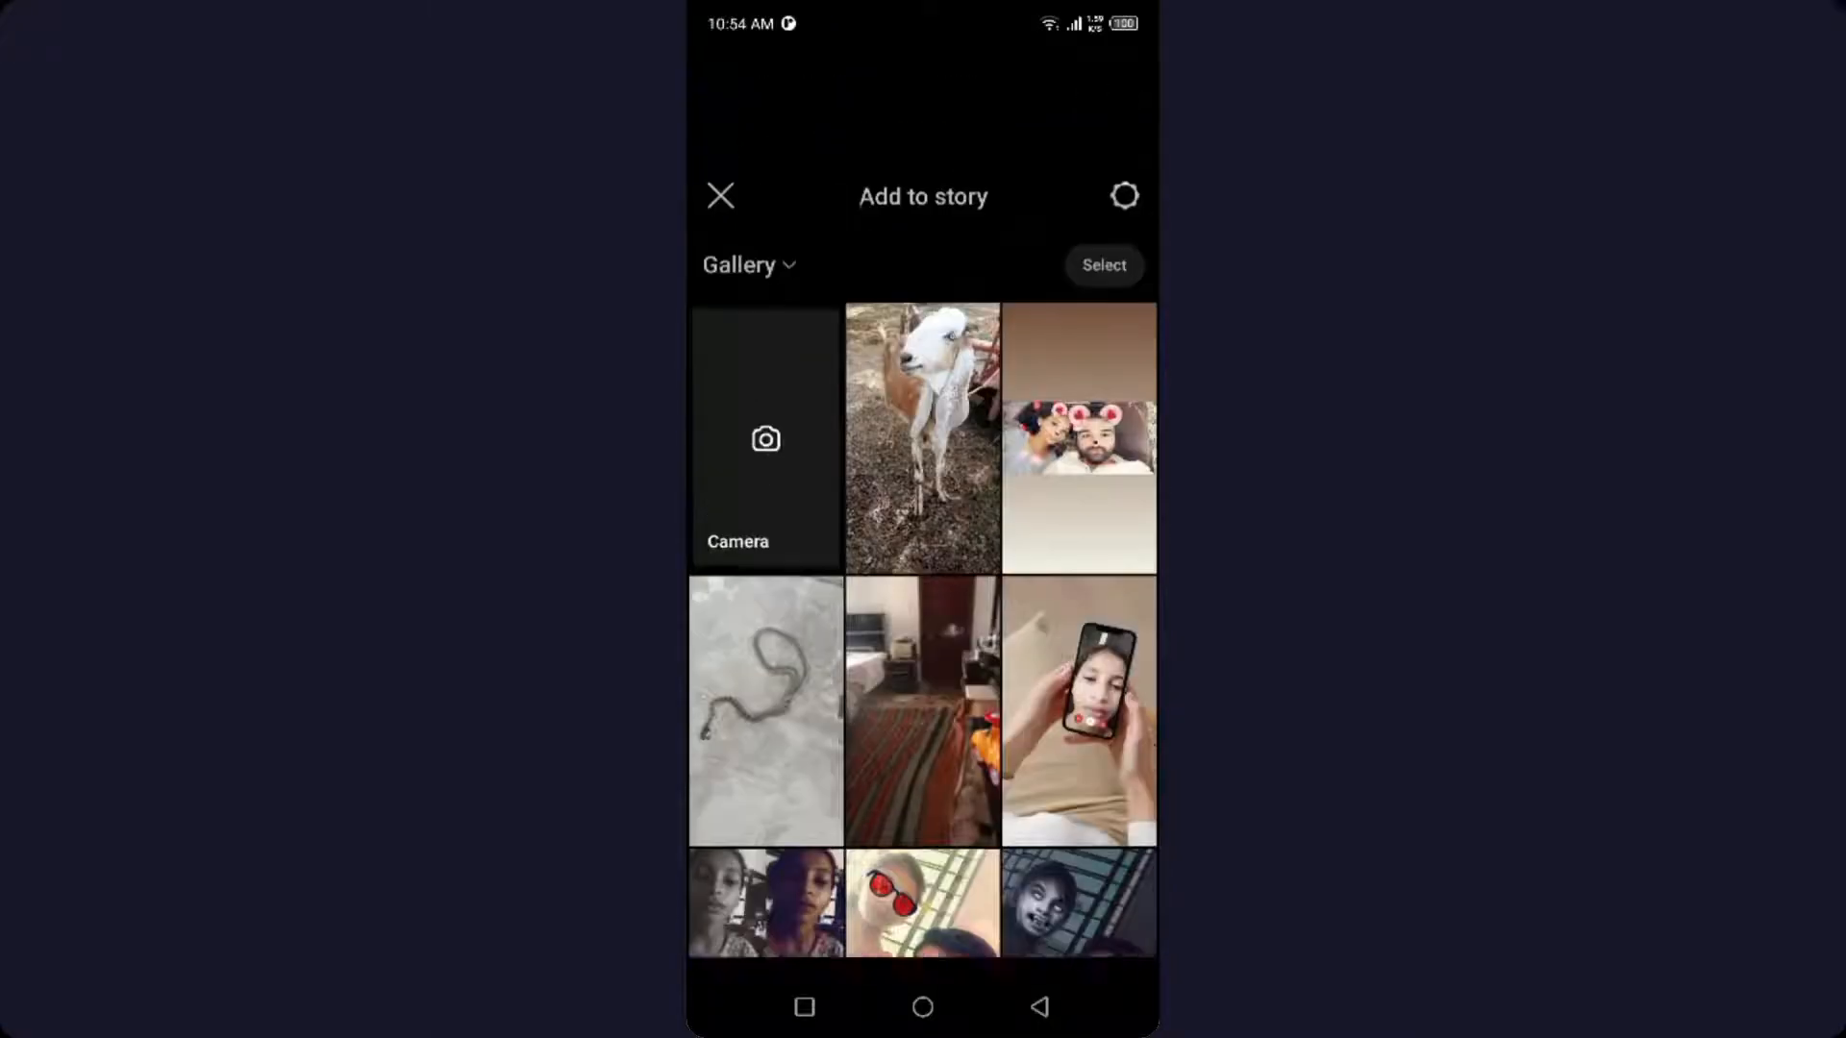
pyautogui.click(763, 438)
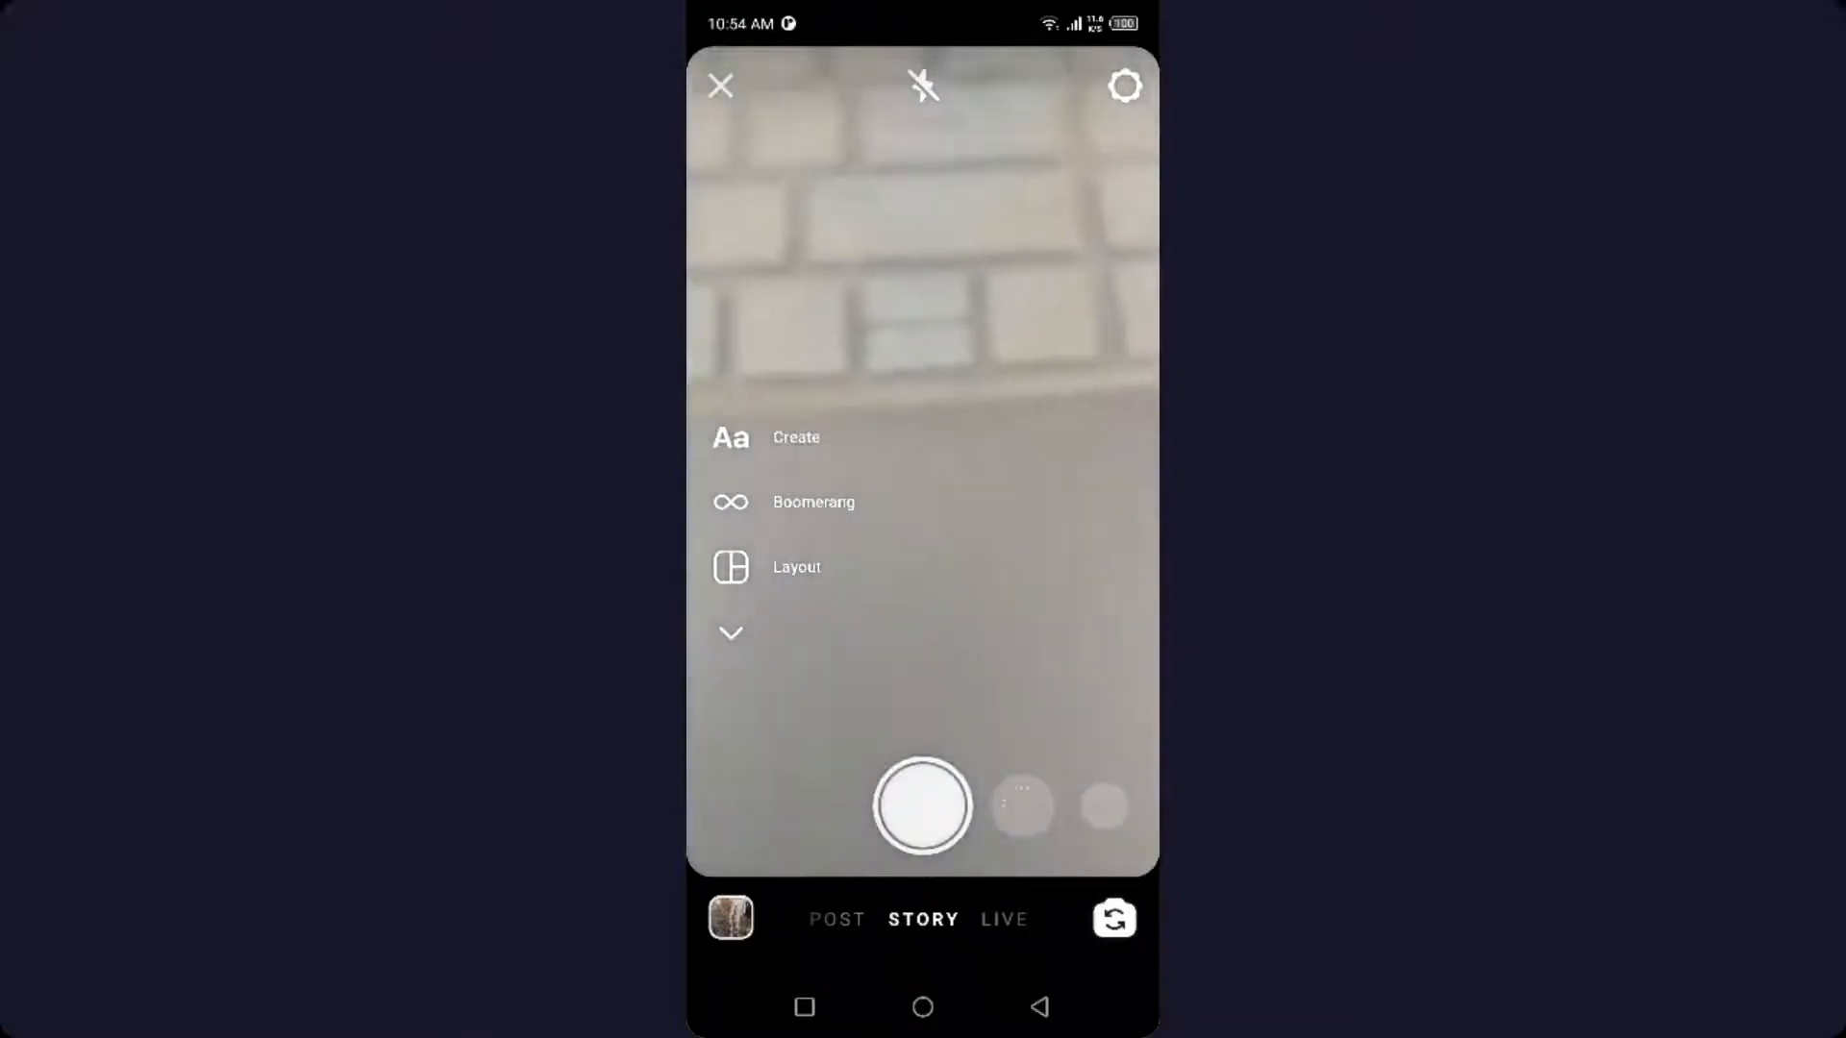
# Capture a keyboard photo, share it to Your Story, and return to the feed.
pyautogui.click(921, 805)
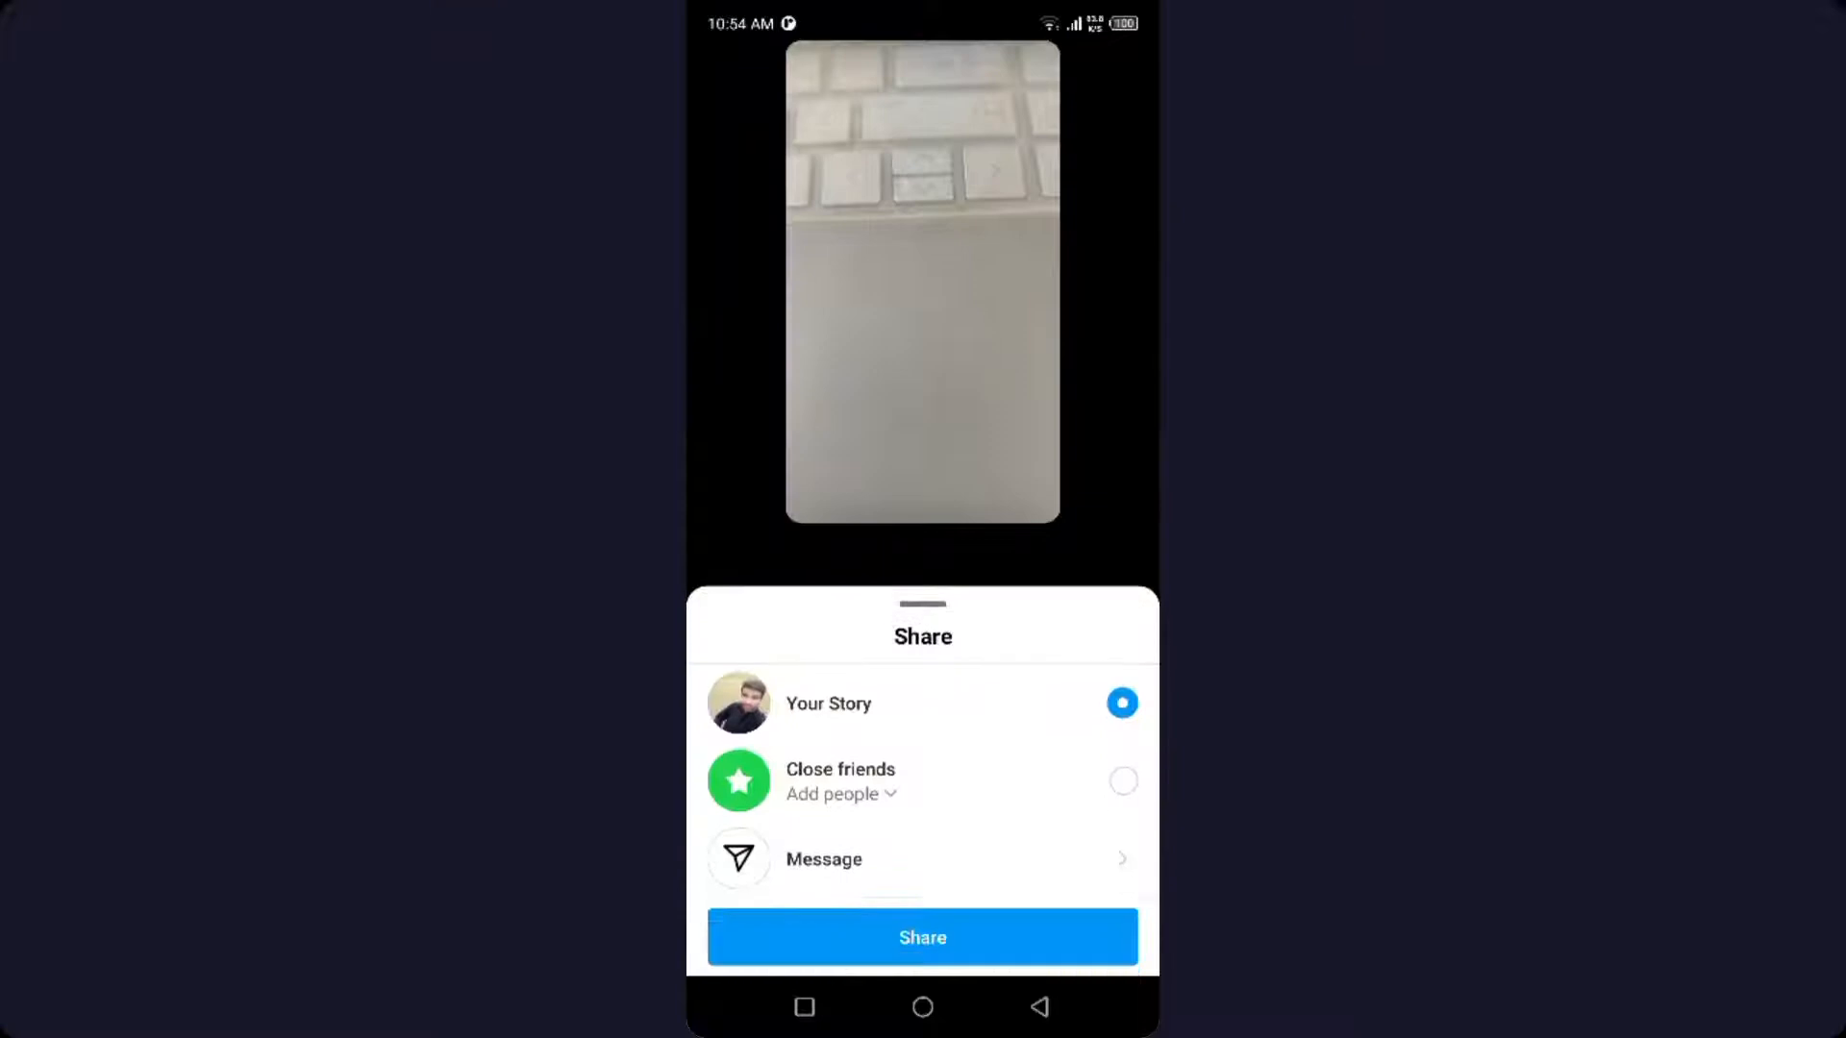
pyautogui.click(923, 937)
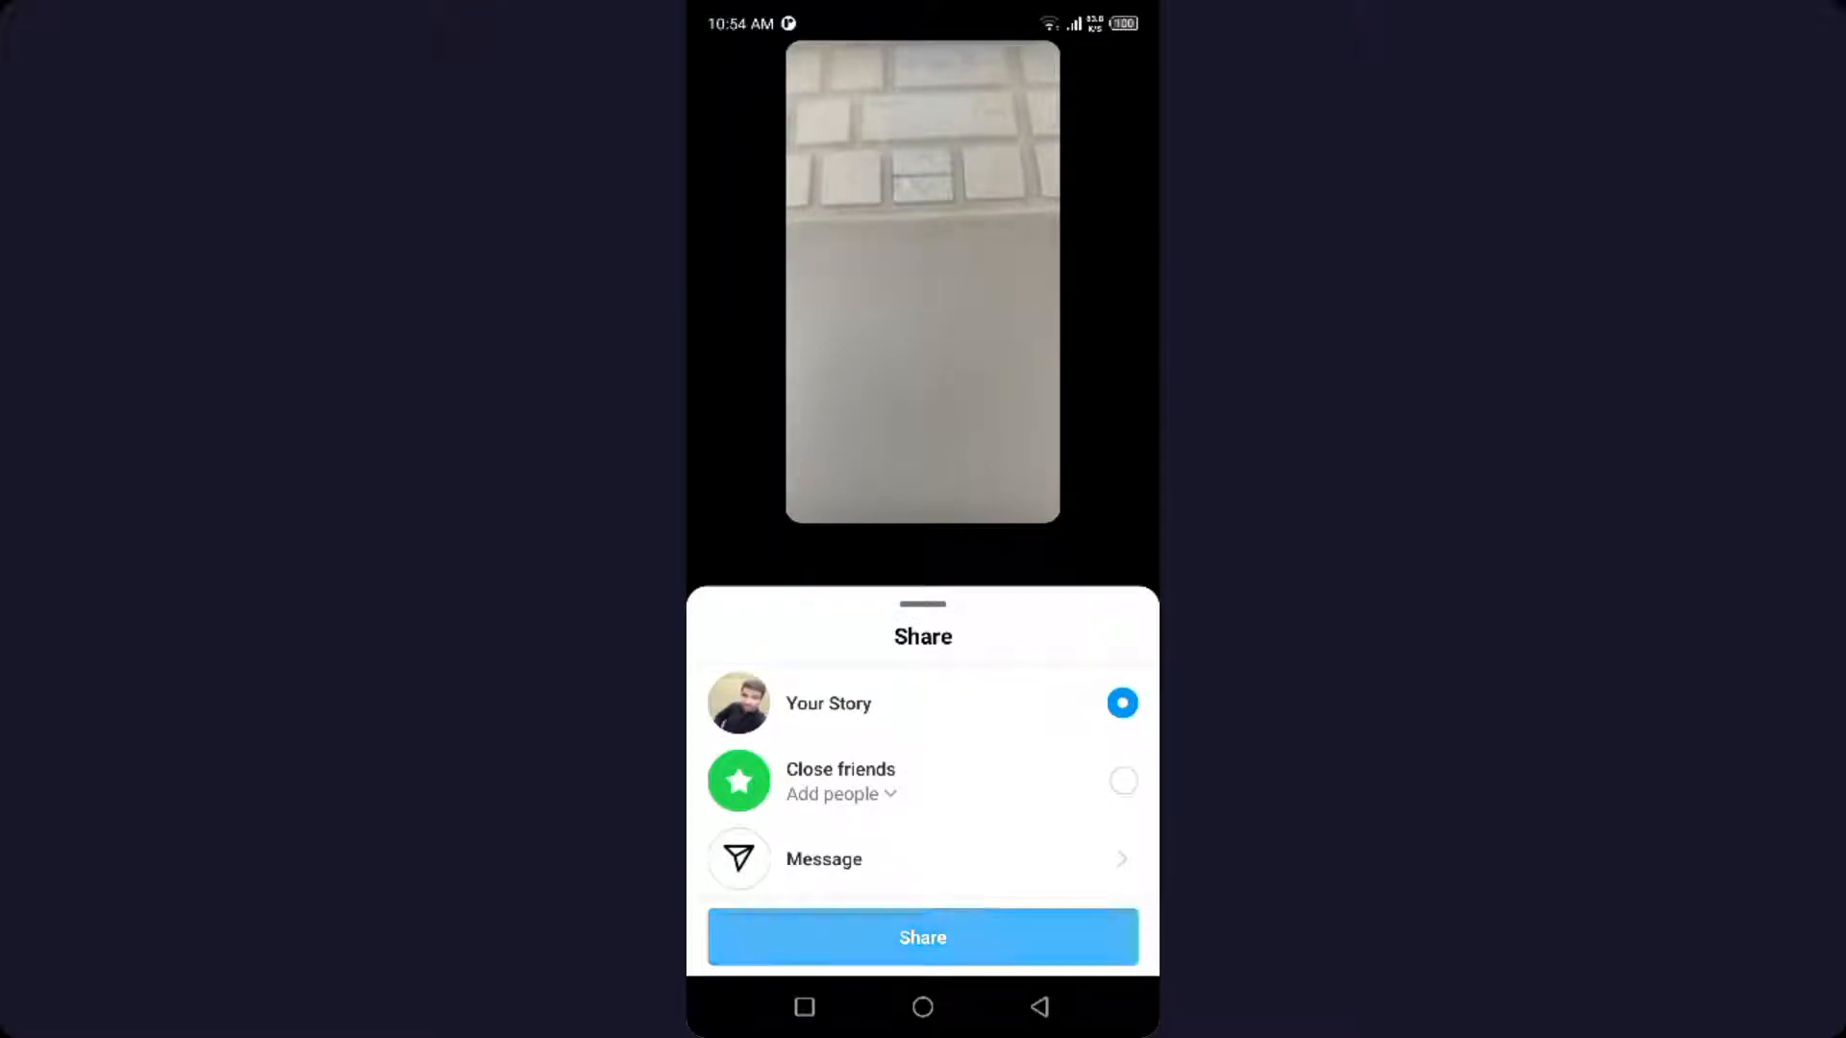
pyautogui.click(921, 936)
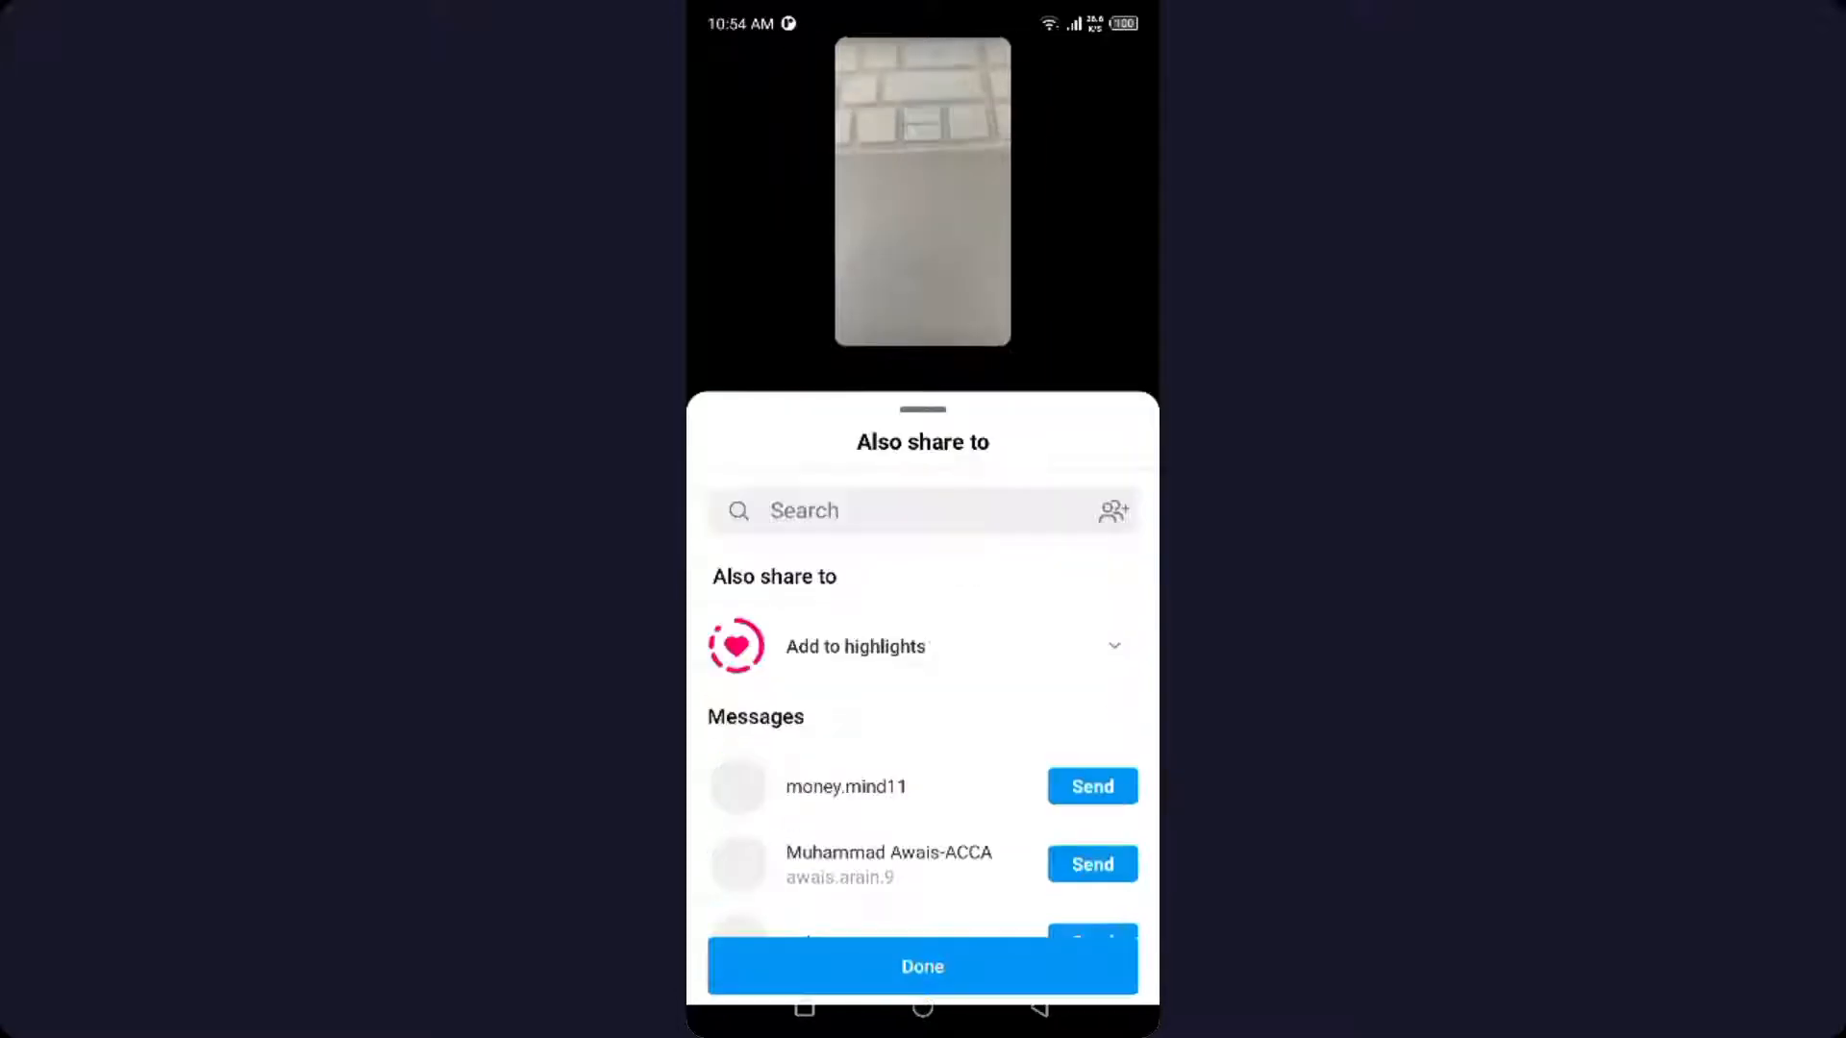
pyautogui.click(921, 966)
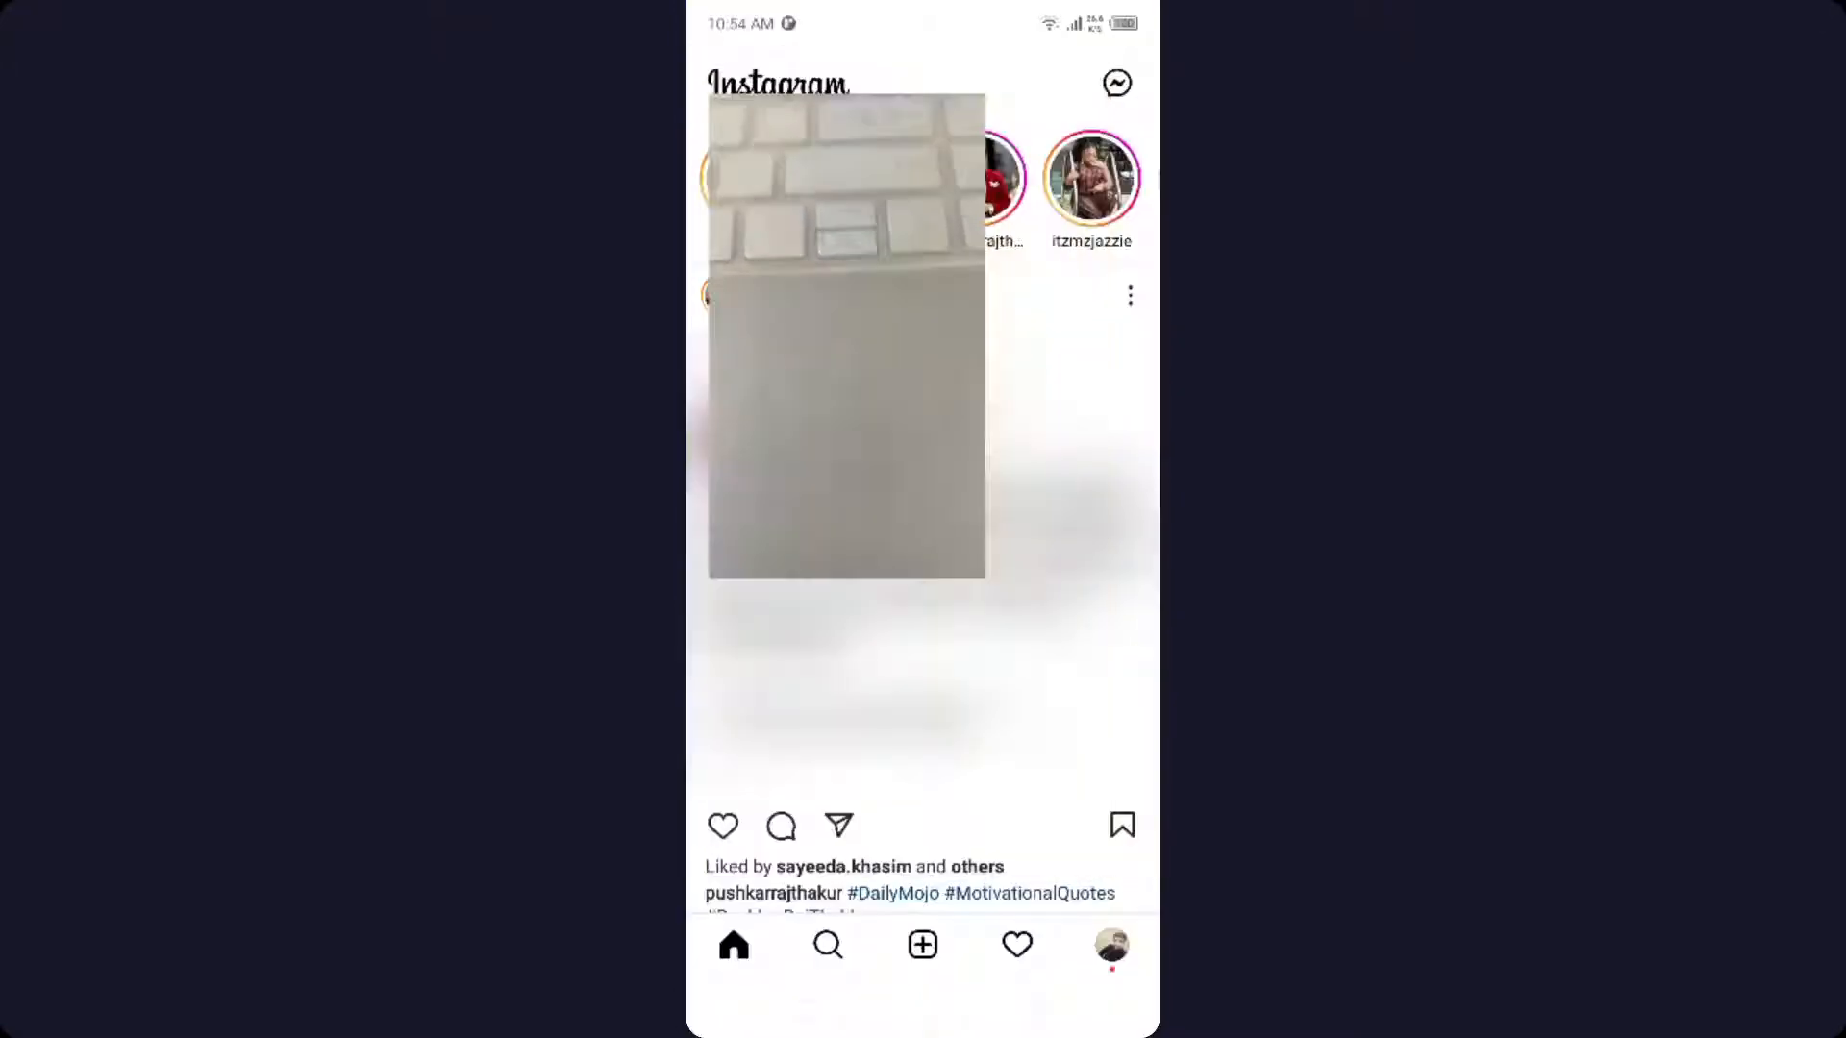